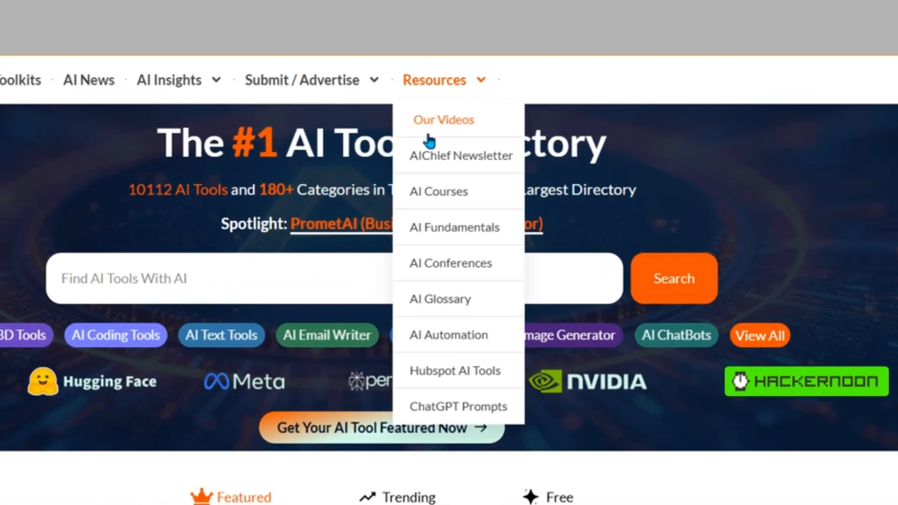
Browse the Our Videos library, scrolling down through the grid of AI tech videos.
{"action": "left_click", "coordinate": [443, 121]}
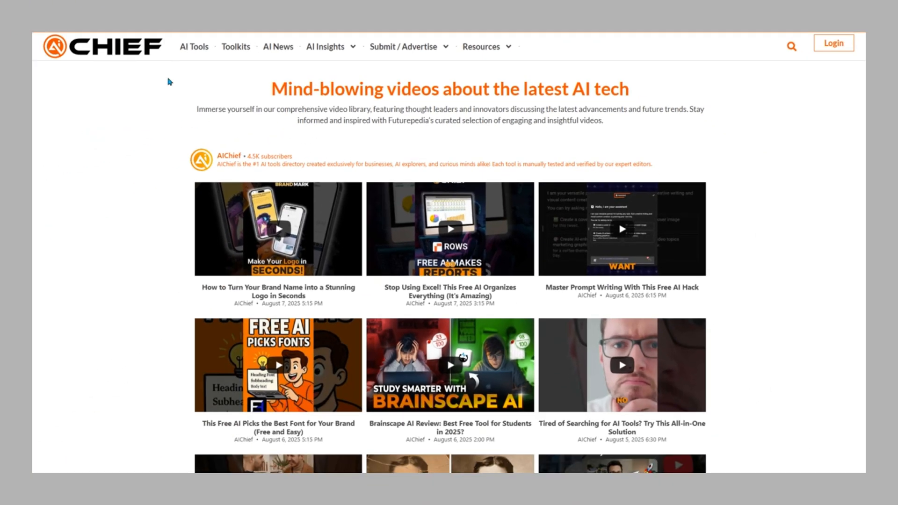
{"action": "mouse_move", "coordinate": [147, 182]}
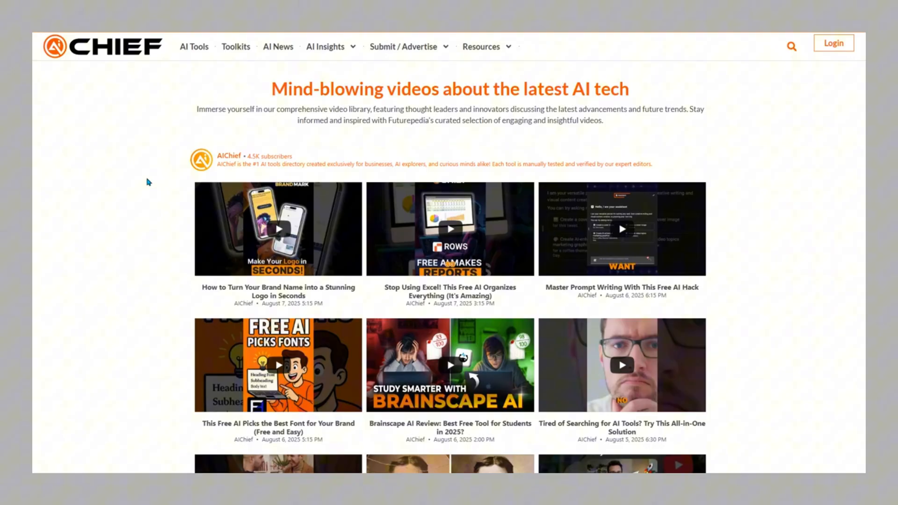
{"action": "scroll", "scroll_direction": "down", "scroll_amount": 3}
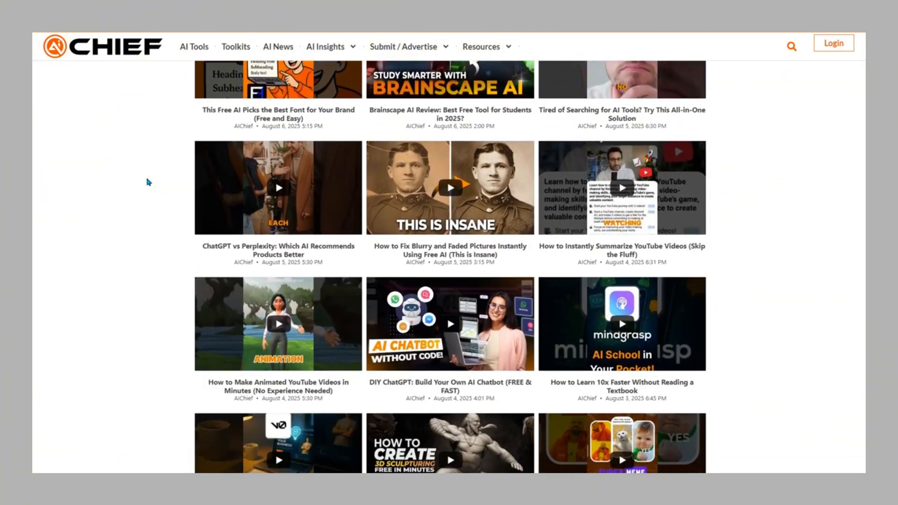
{"action": "scroll", "scroll_direction": "down", "scroll_amount": 3}
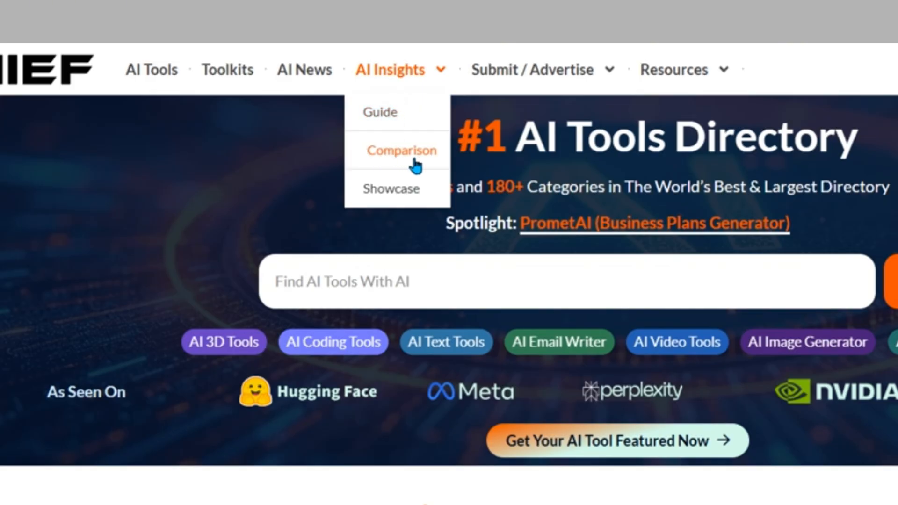
Read down the Jasper AI vs Copy.ai comparison article, then head to the Showcase listing.
{"action": "left_click", "coordinate": [401, 150]}
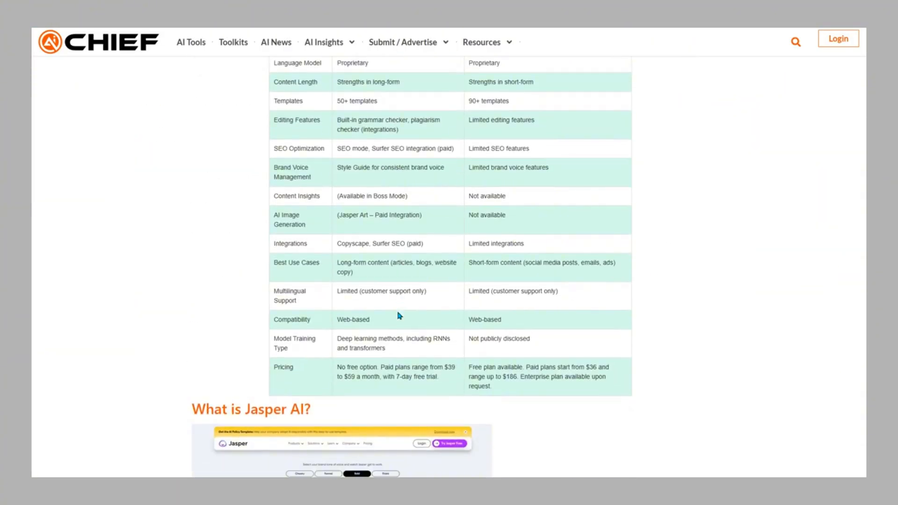
{"action": "scroll", "scroll_direction": "down", "scroll_amount": 3}
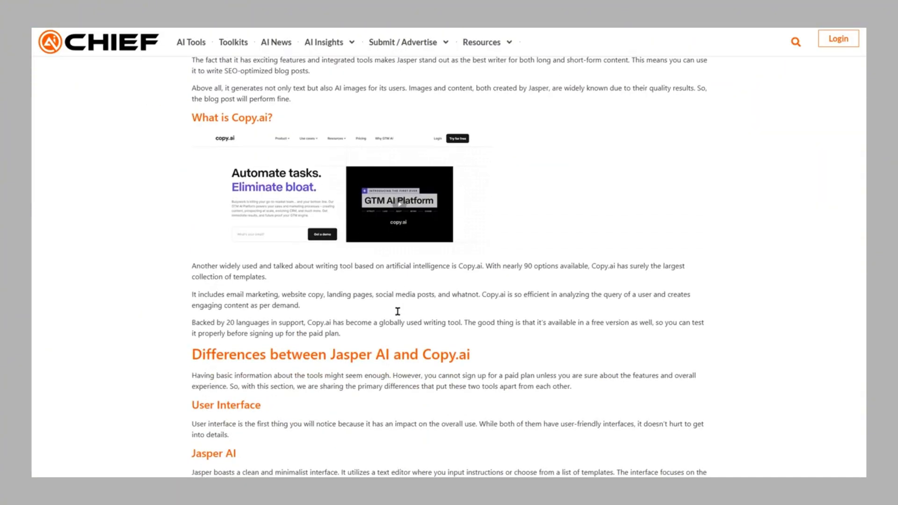
{"action": "scroll", "scroll_direction": "down", "scroll_amount": 3}
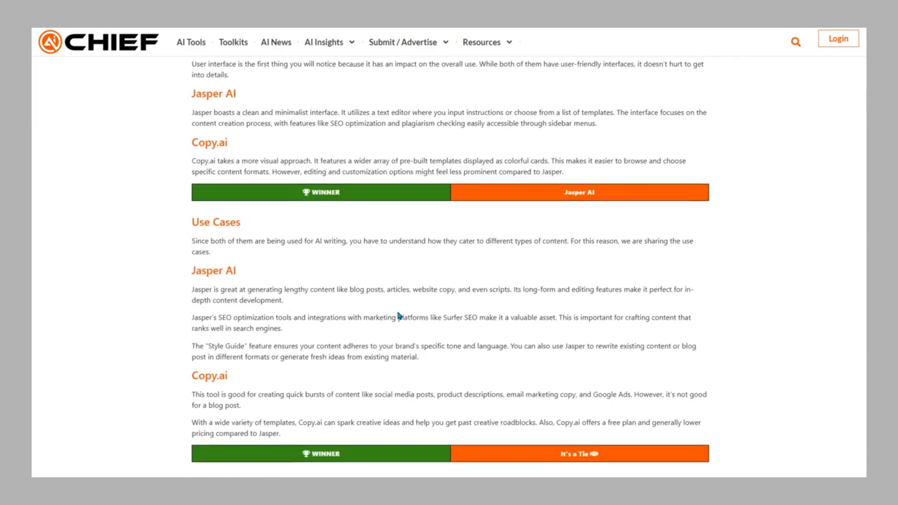
{"action": "scroll", "scroll_direction": "down", "scroll_amount": 3}
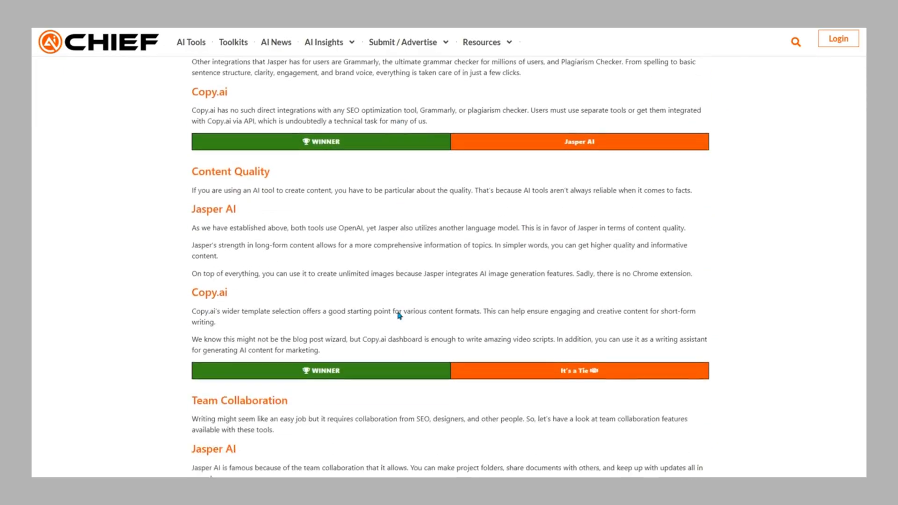
{"action": "left_click", "coordinate": [97, 42]}
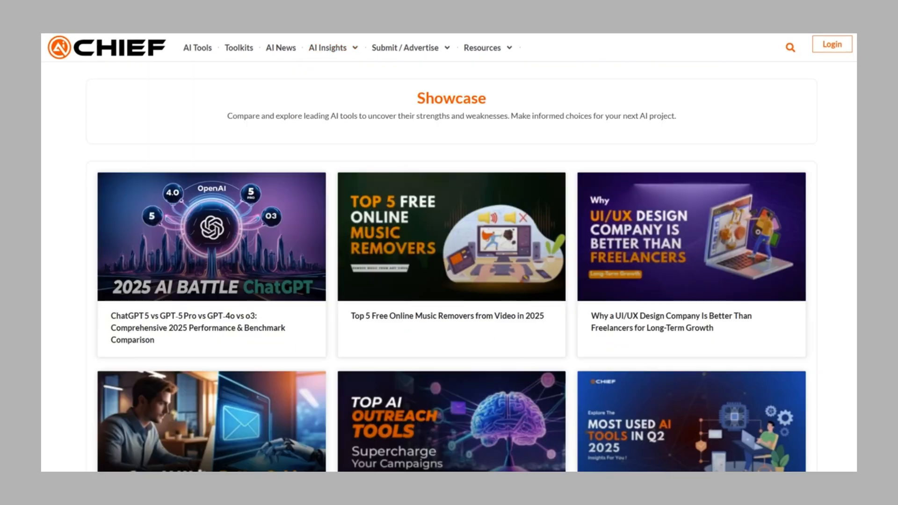
Scroll the Showcase page to the ChatGPT 5 vs GPT-5 Pro vs GPT-4o vs o3 card.
{"action": "scroll", "scroll_direction": "down", "scroll_amount": 3}
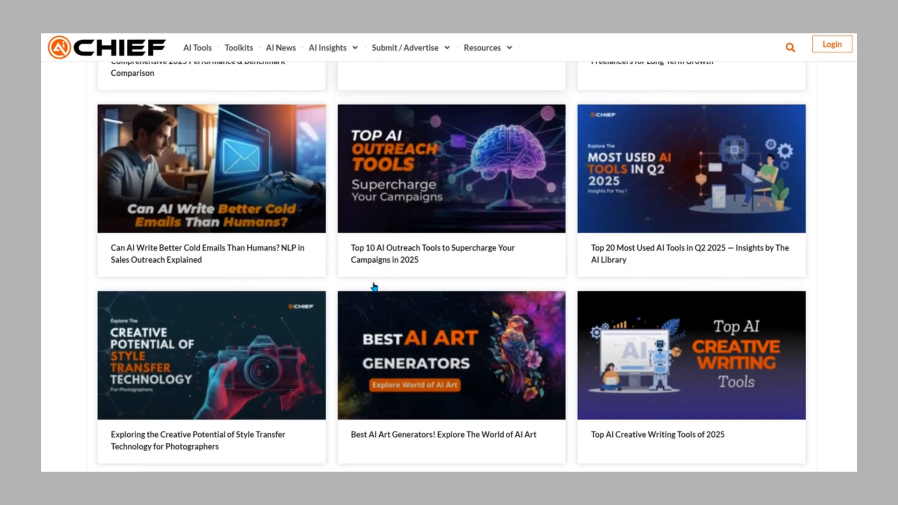
{"action": "scroll", "scroll_direction": "down", "scroll_amount": 3}
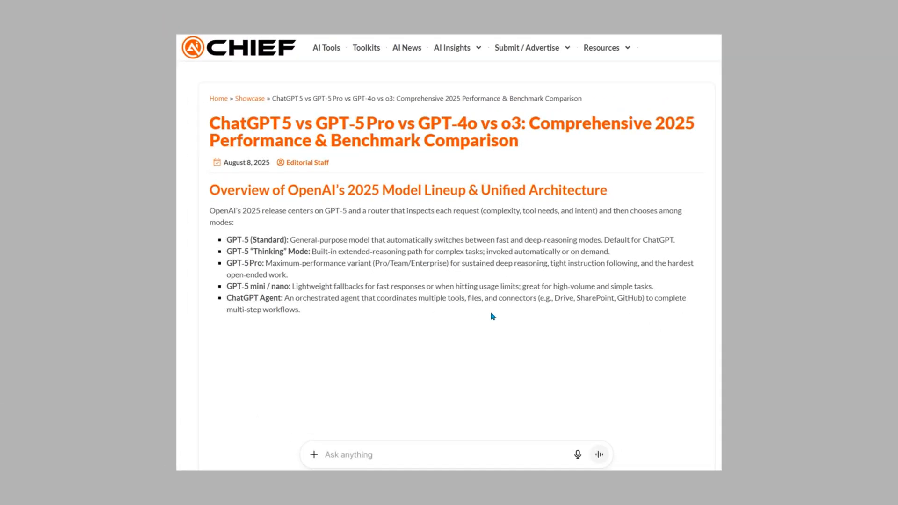
{"action": "scroll", "scroll_direction": "down", "scroll_amount": 3}
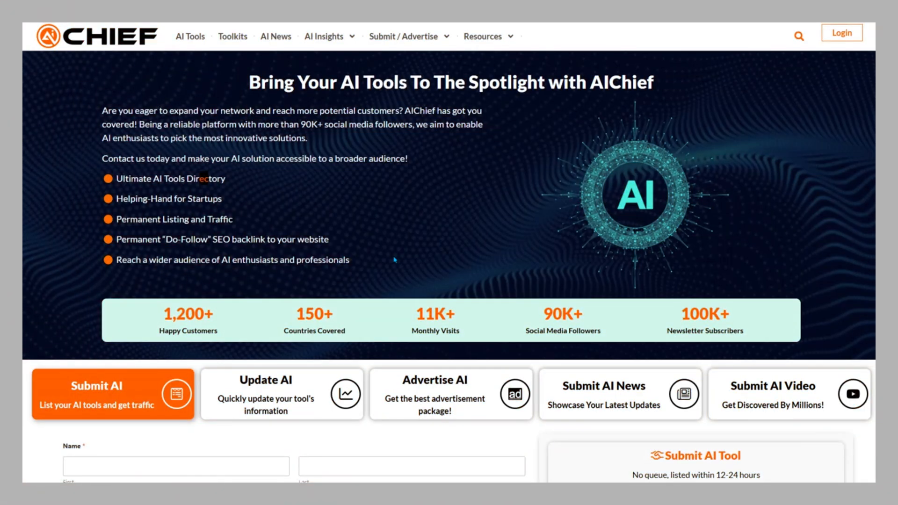
Scroll the Bring Your AI Tools To The Spotlight submission page.
{"action": "scroll", "scroll_direction": "down", "scroll_amount": 3}
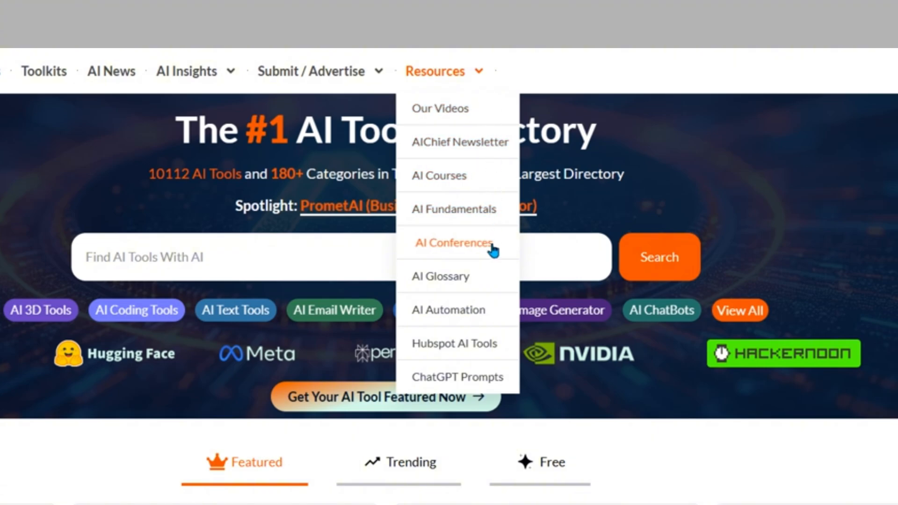
{"action": "mouse_move", "coordinate": [458, 377]}
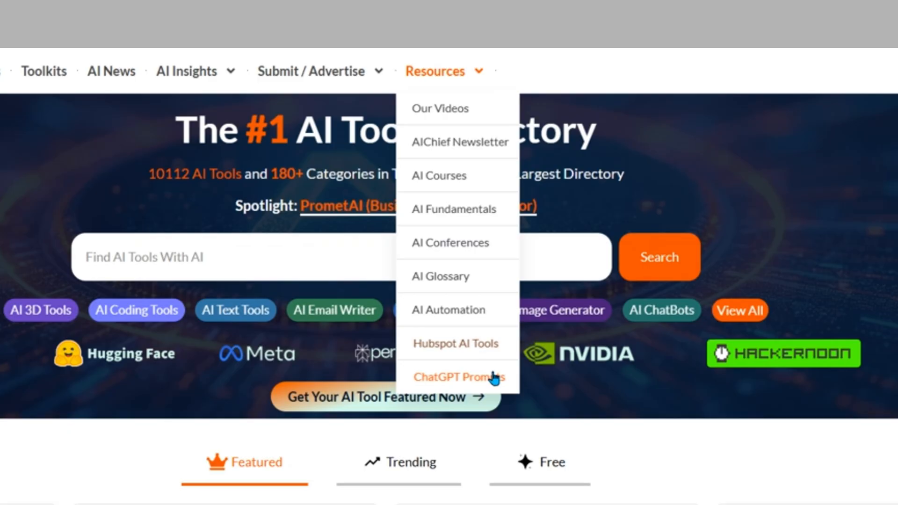
Navigate via Resources to the Upcoming AI Conferences & Expos table and scan its events.
{"action": "left_click", "coordinate": [440, 108]}
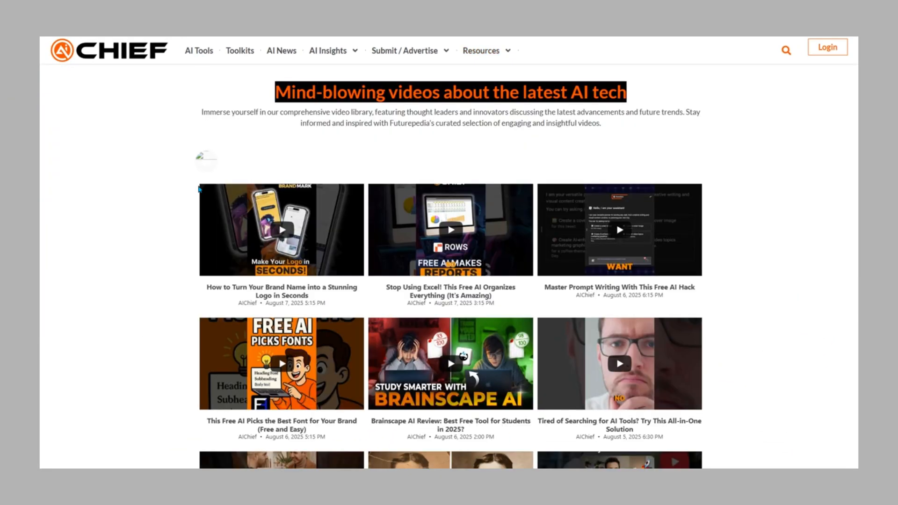
{"action": "scroll", "scroll_direction": "down", "scroll_amount": 3}
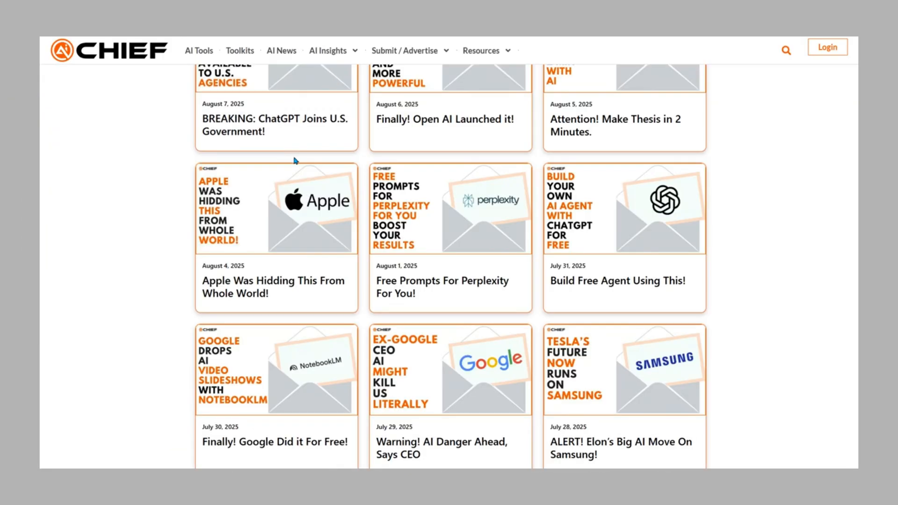
{"action": "scroll", "scroll_direction": "up", "scroll_amount": 3}
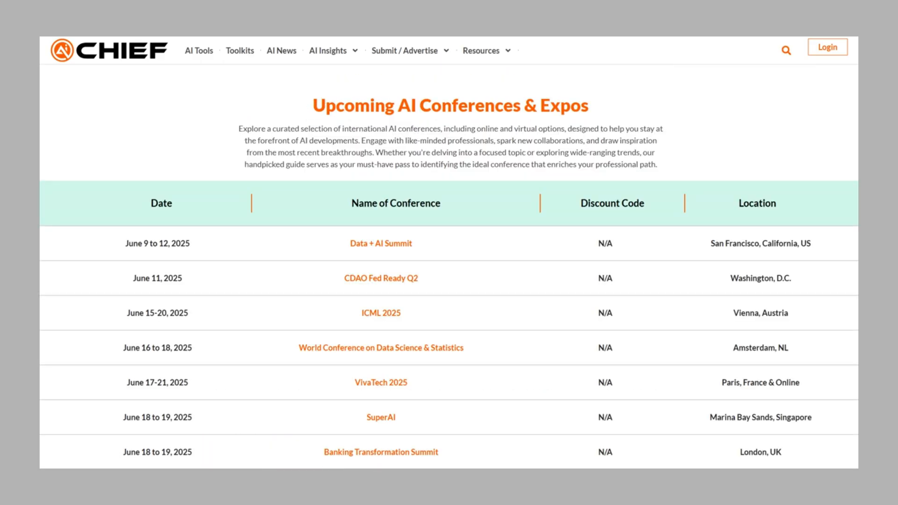
{"action": "mouse_move", "coordinate": [641, 182]}
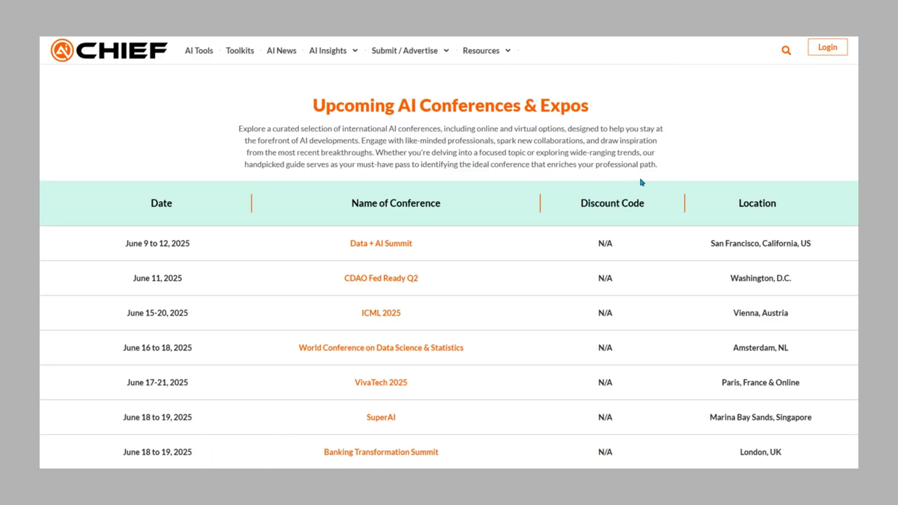